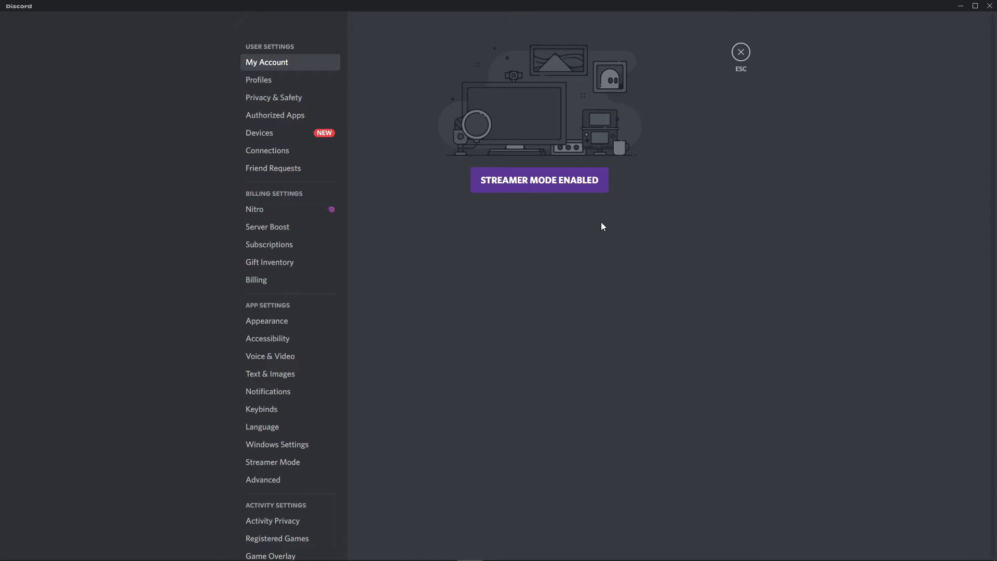
pyautogui.moveTo(110, 206)
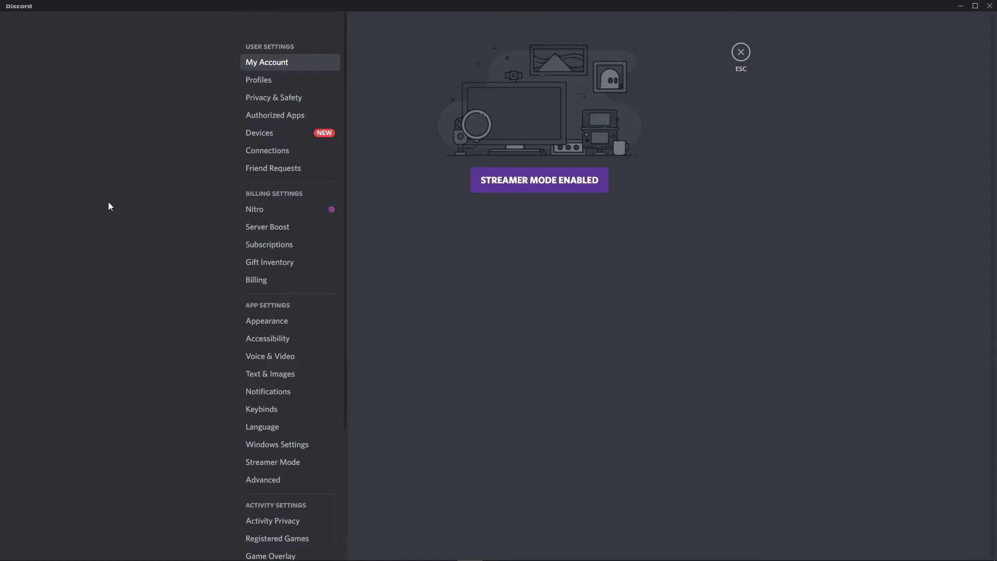
pyautogui.moveTo(123, 299)
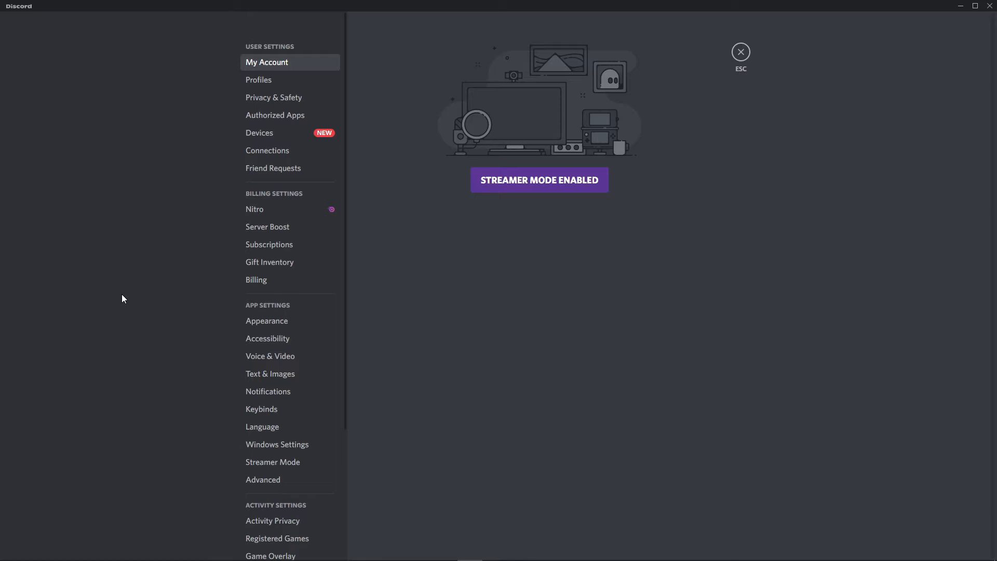
pyautogui.moveTo(124, 318)
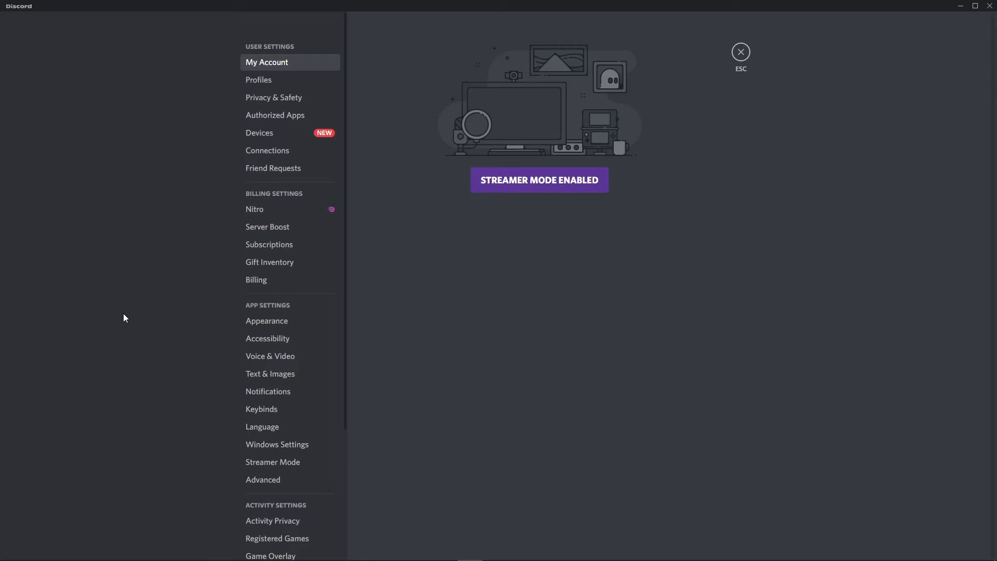
pyautogui.moveTo(267, 320)
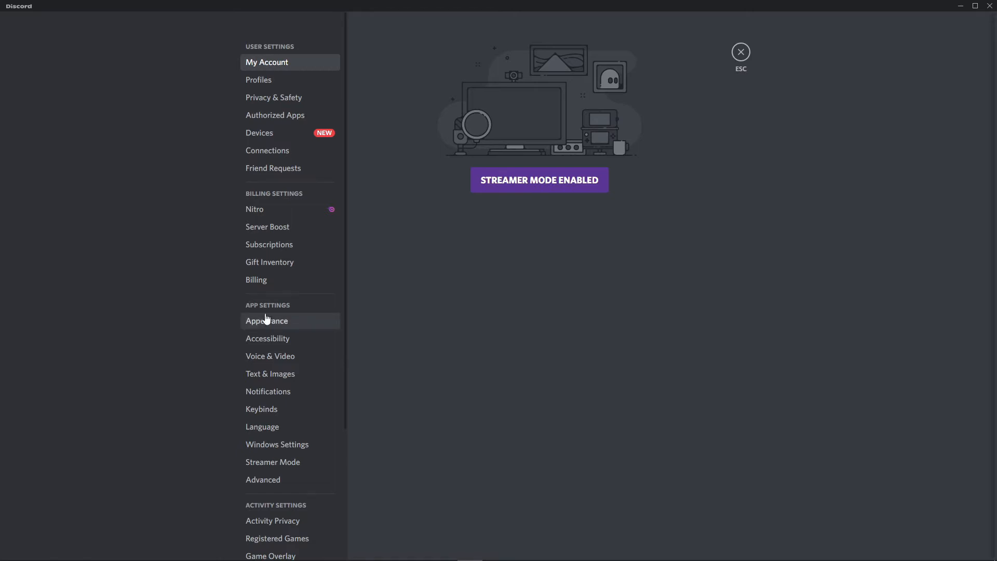
# View the Appearance settings down to message spacing 16px and zoom level 100
pyautogui.click(266, 321)
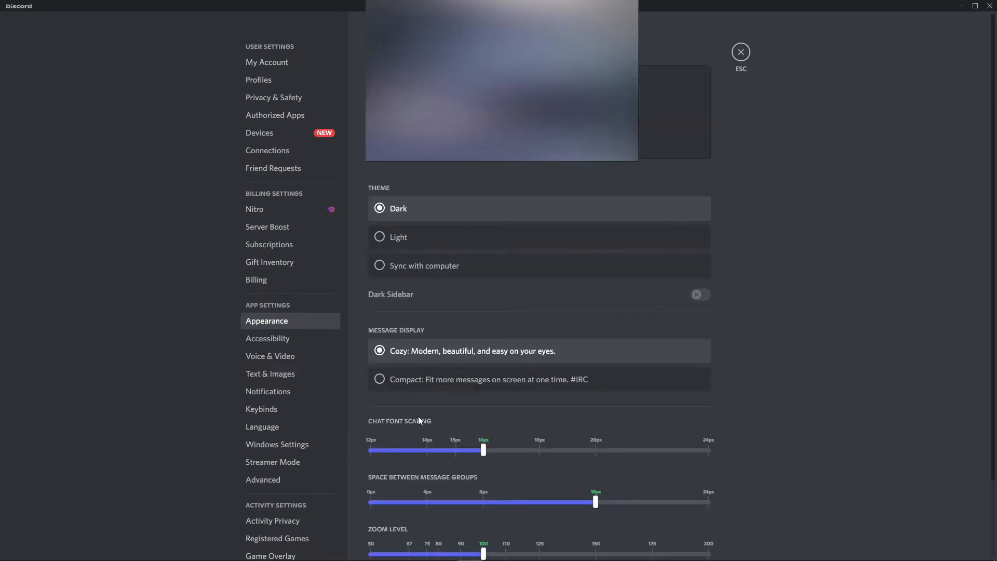
pyautogui.scroll(-3)
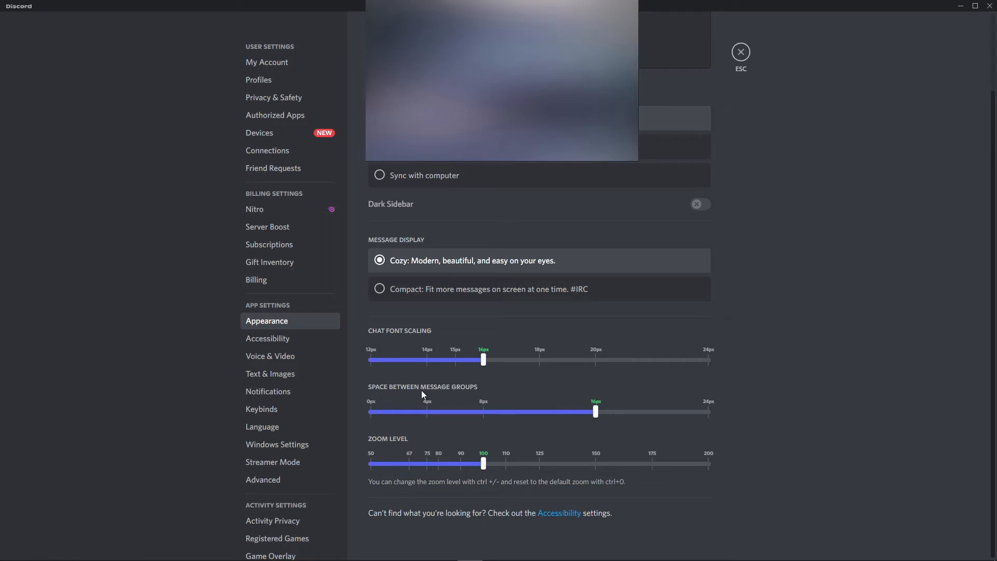
pyautogui.moveTo(374, 442)
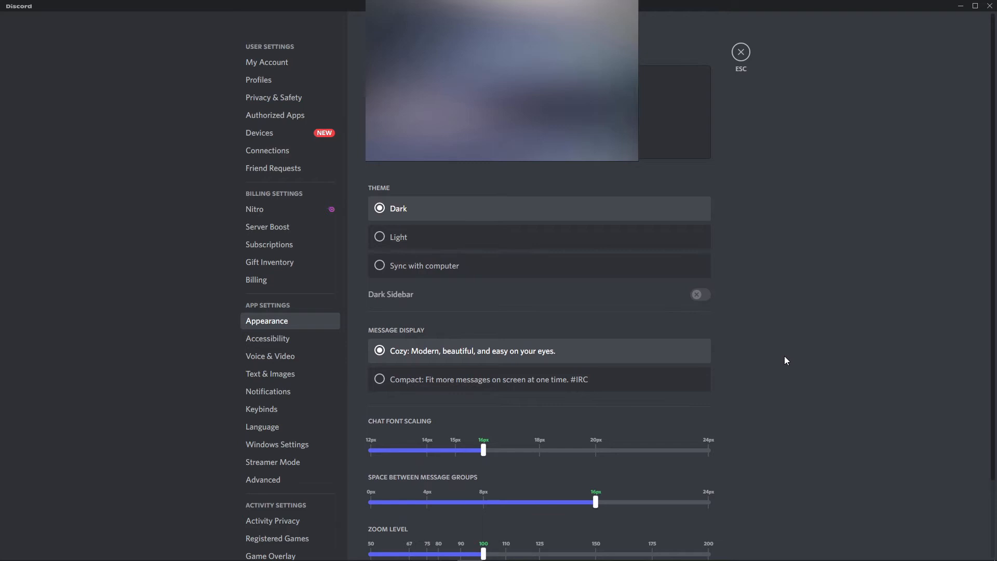
pyautogui.moveTo(680, 330)
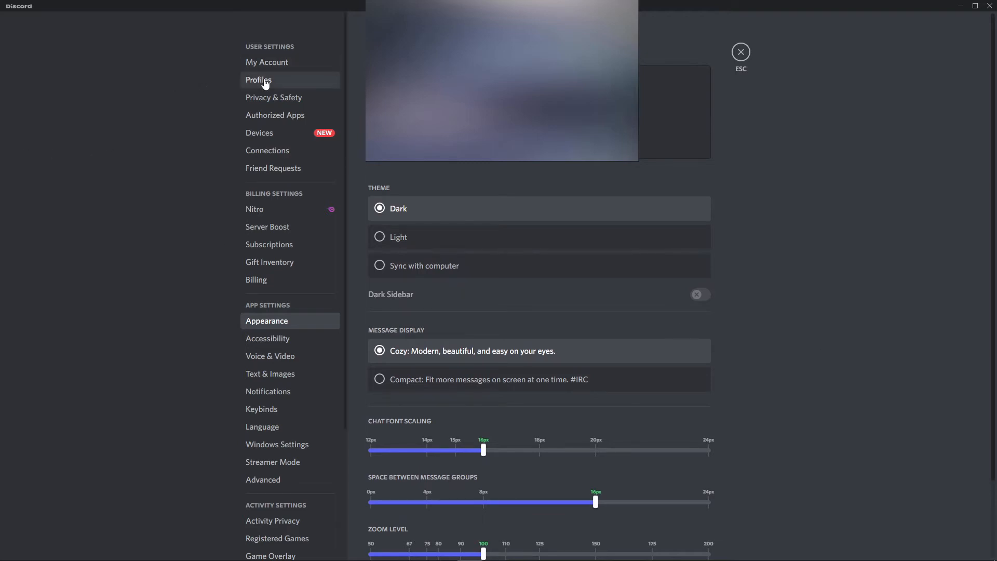
# Show the TEST server profile with the nickname "For test"
pyautogui.click(258, 80)
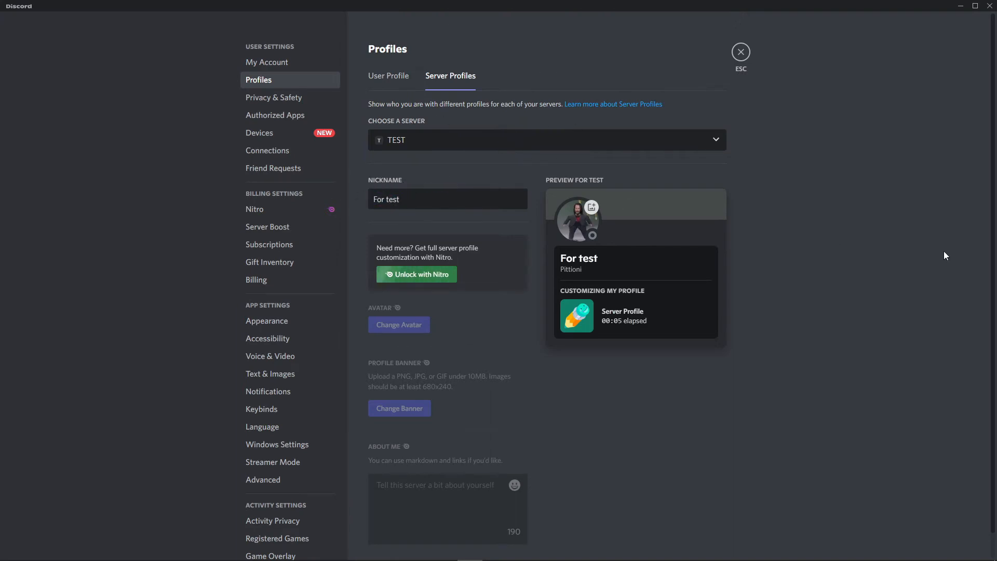
pyautogui.moveTo(456, 86)
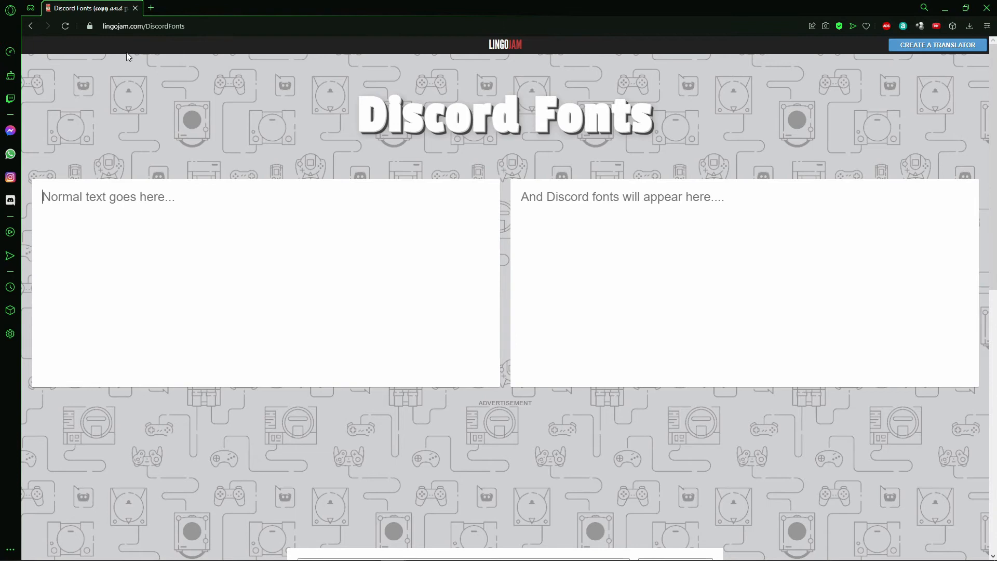
pyautogui.moveTo(558, 160)
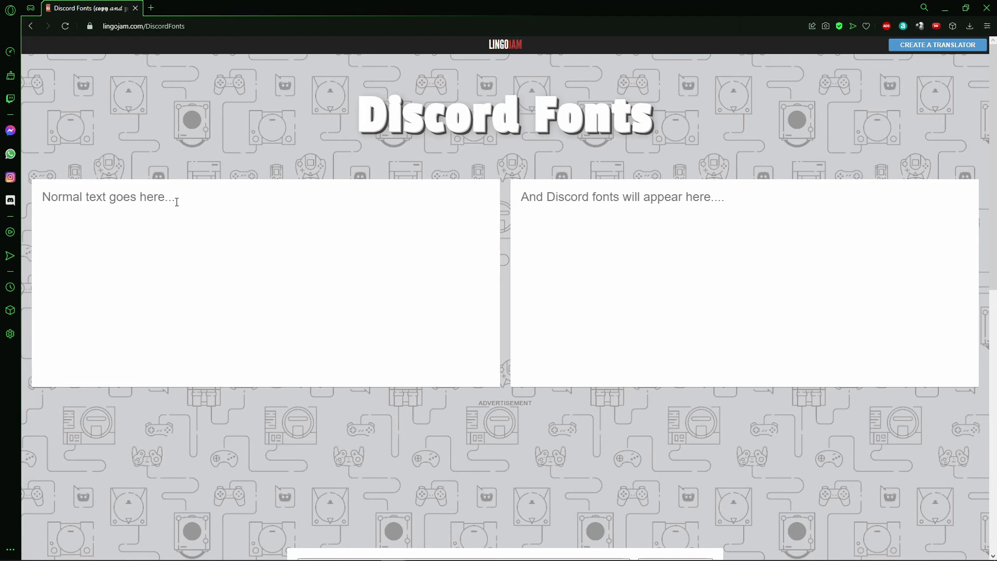
# Convert "For TEst" and select the crossed-out style "FØR ŦɆSŦ" from the results
pyautogui.write('For TEst')
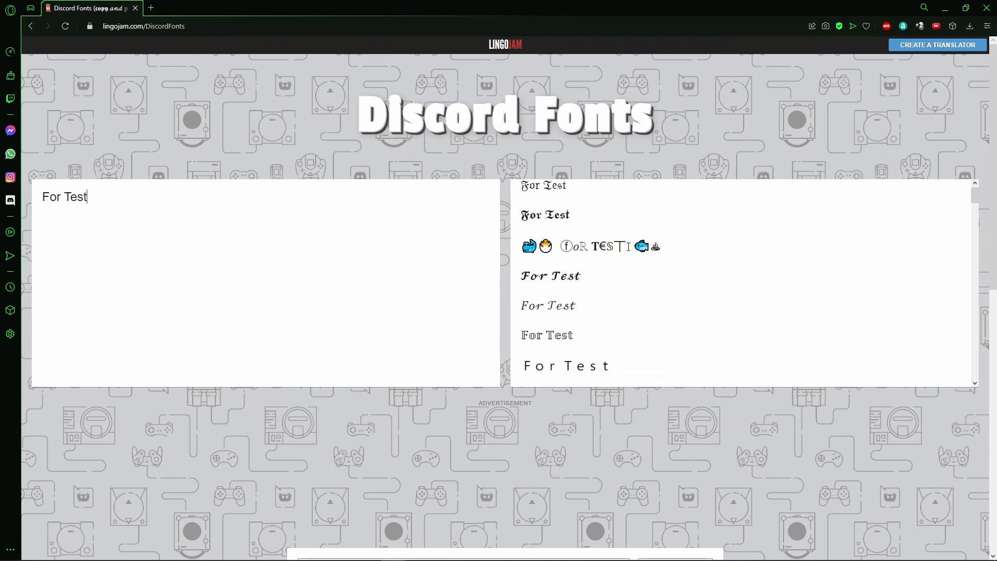
pyautogui.scroll(-3)
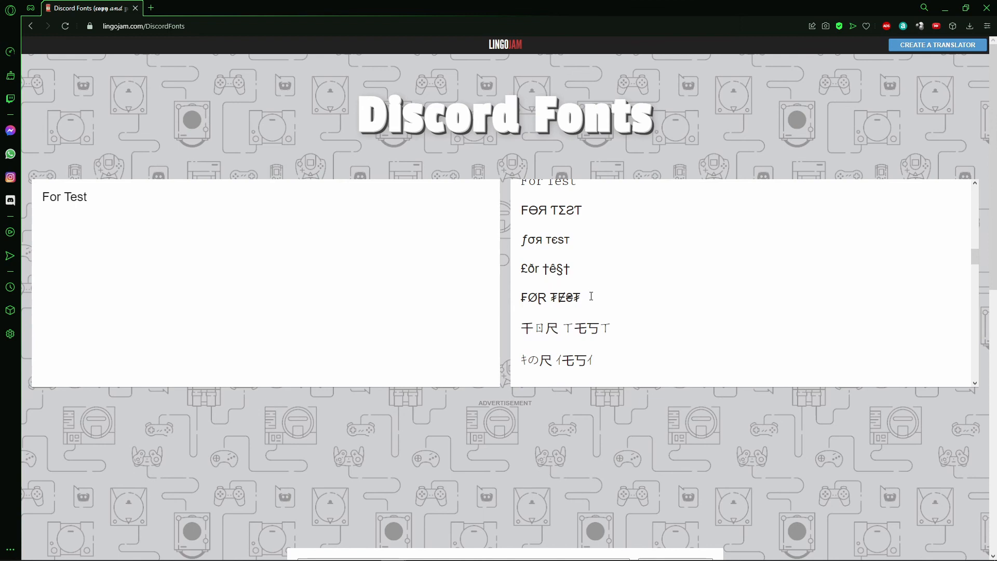
pyautogui.doubleClick(551, 297)
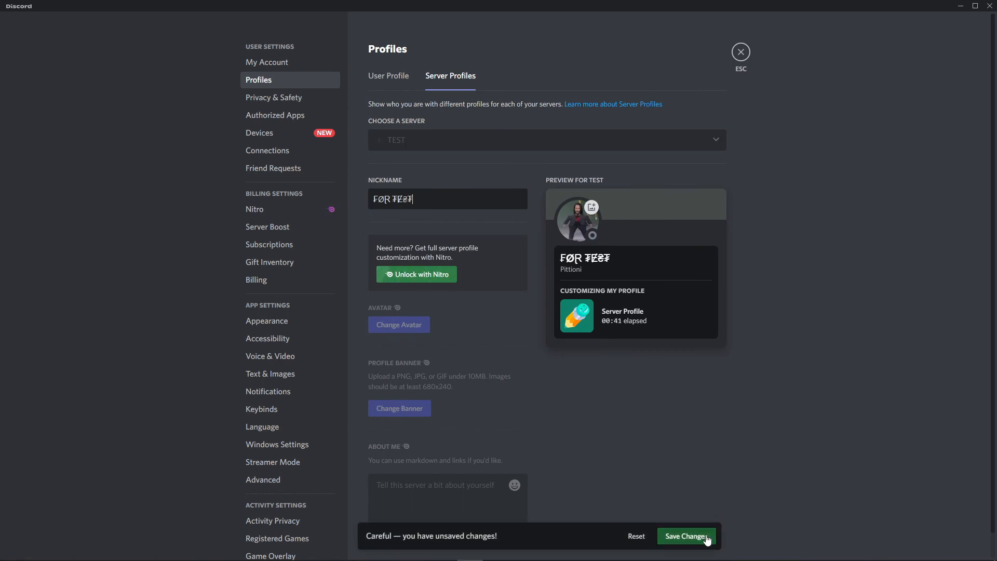
pyautogui.moveTo(750, 395)
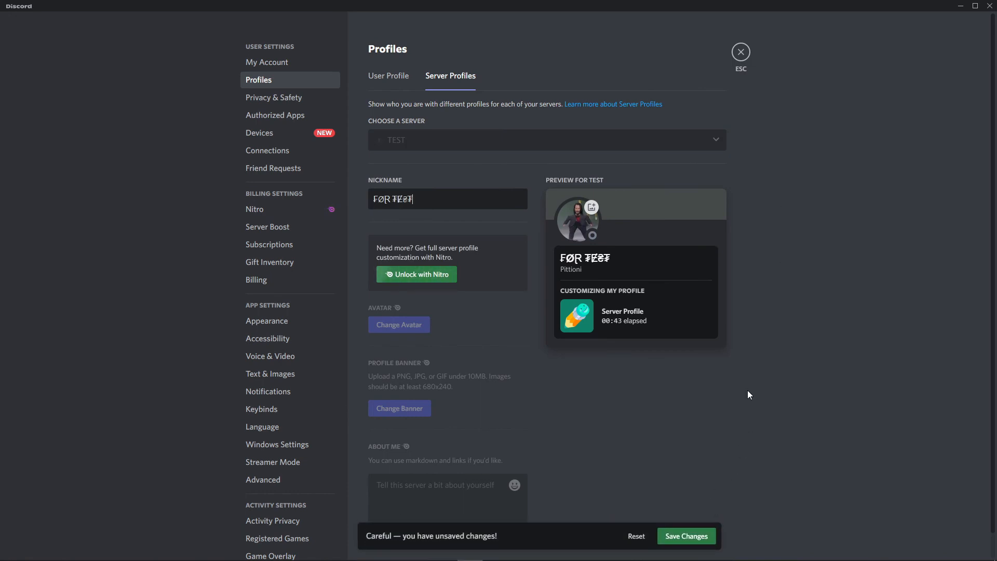